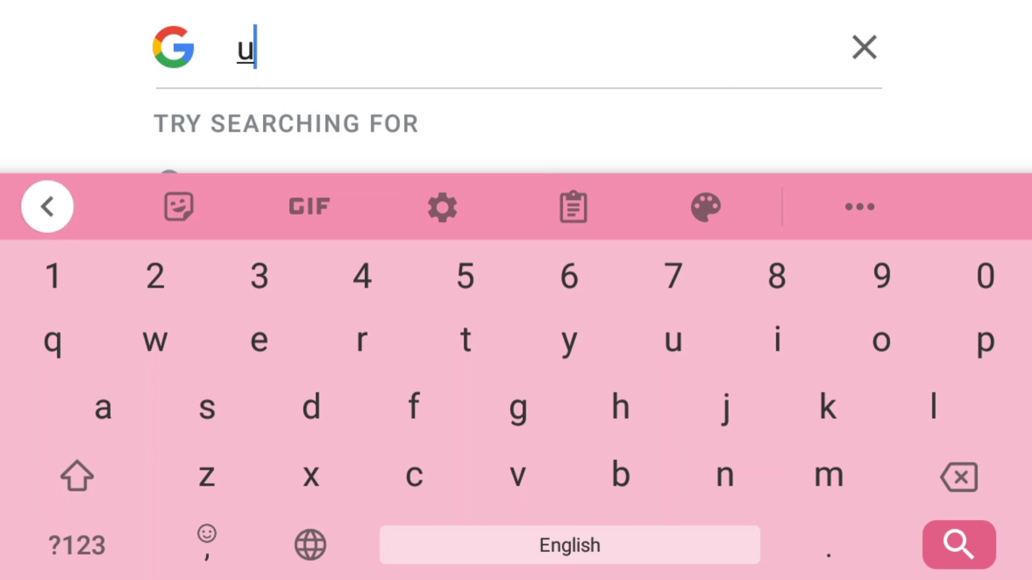
Step: Search Google for 'unicode u+20e4 copy paste' and browse the results, including unicode-table.com
type("nicode u+20e4 copy paste")
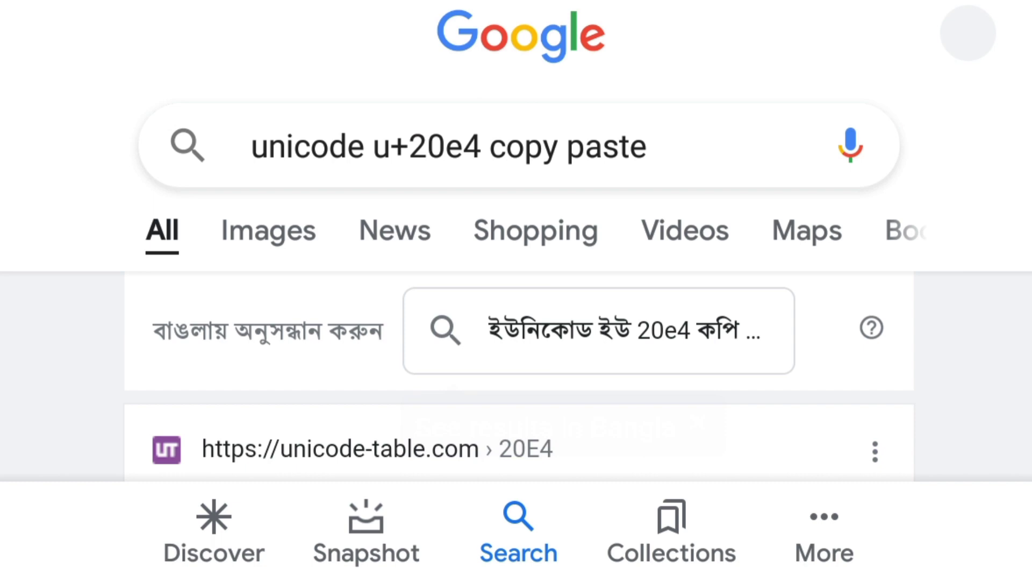
scroll("down", 3)
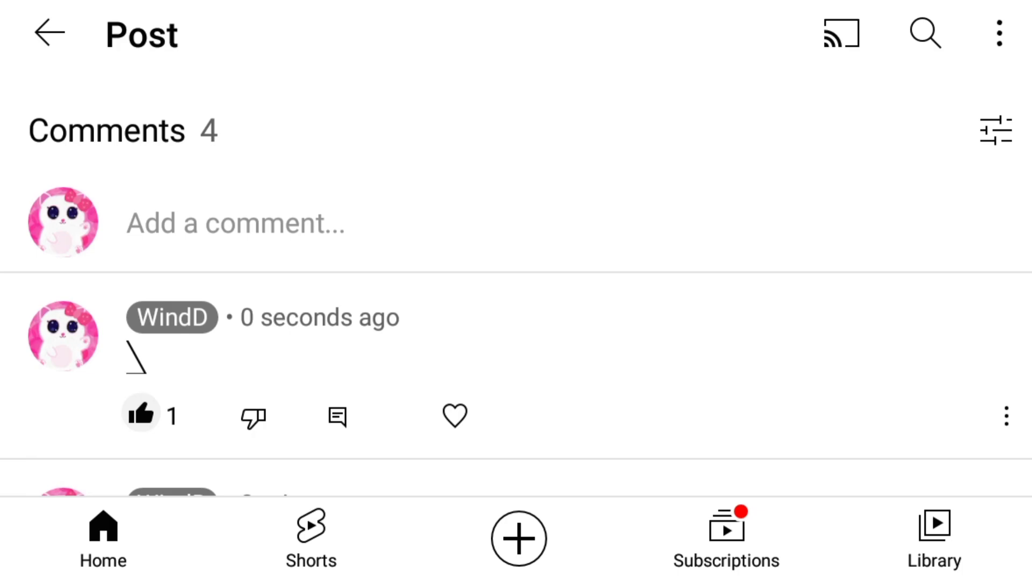
Step: Post a comment of cherry blossom emojis each overlaid with the U+20E4 triangle
left_click(234, 224)
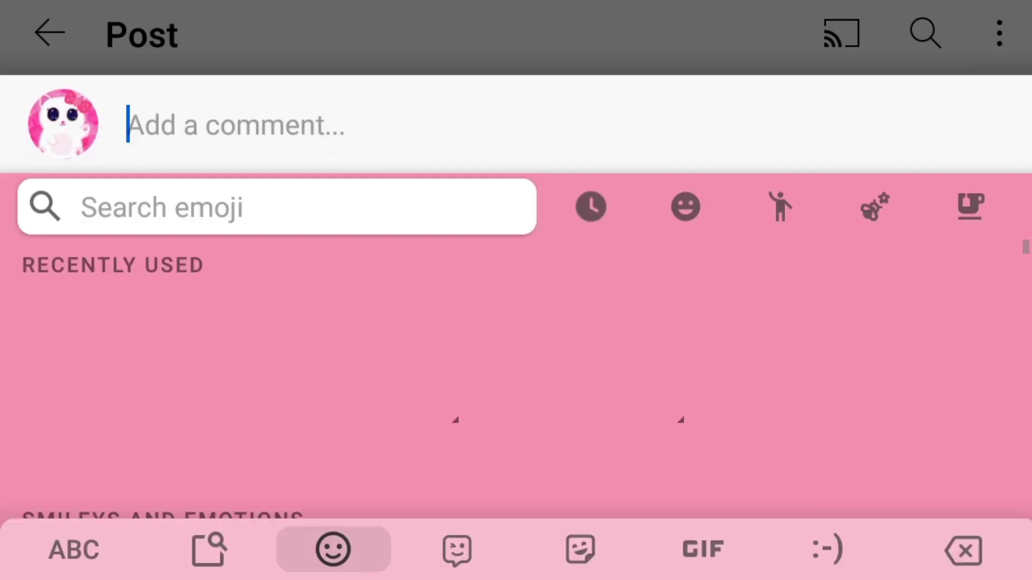
left_click(64, 317)
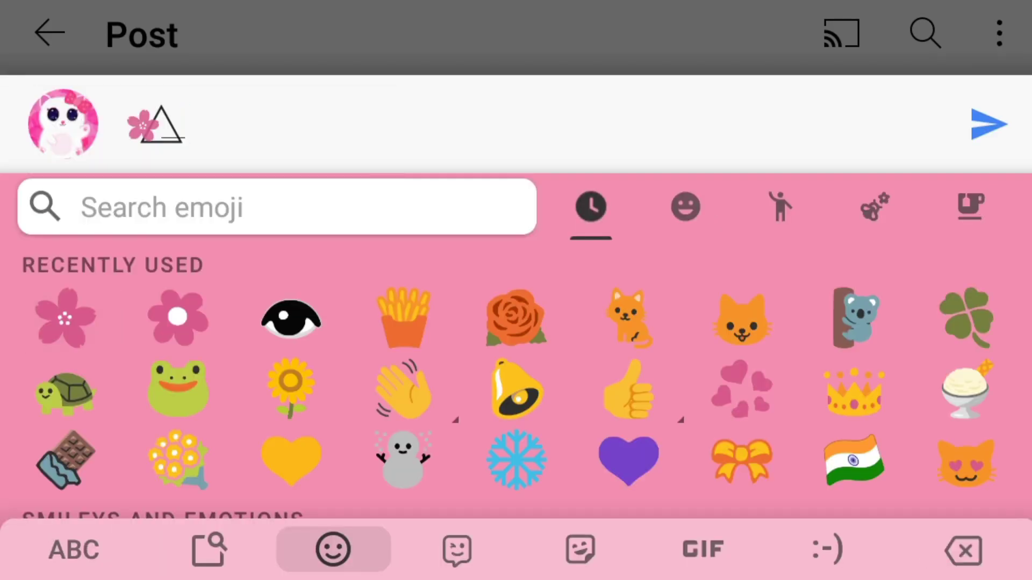
left_click(65, 317)
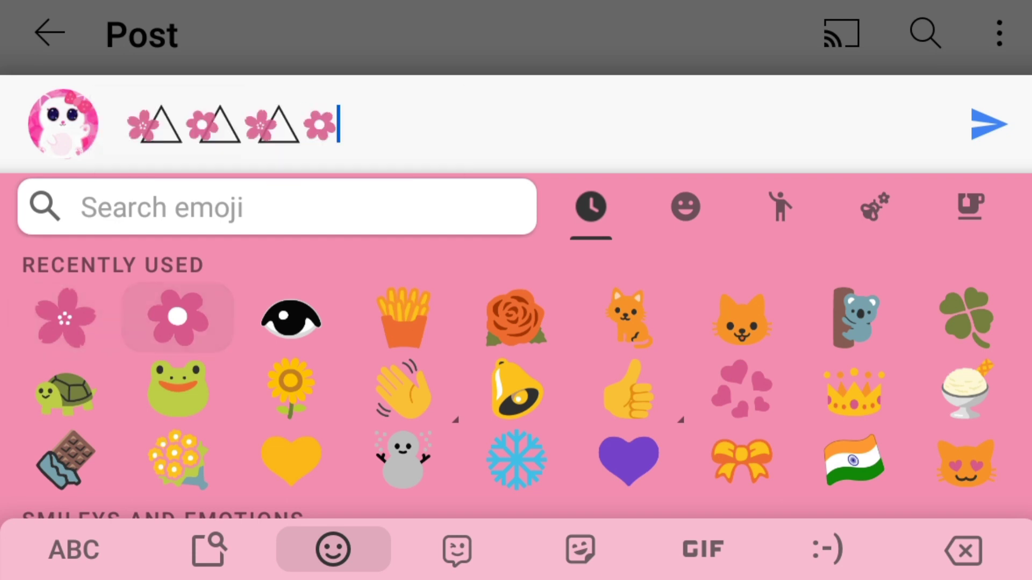
left_click(177, 317)
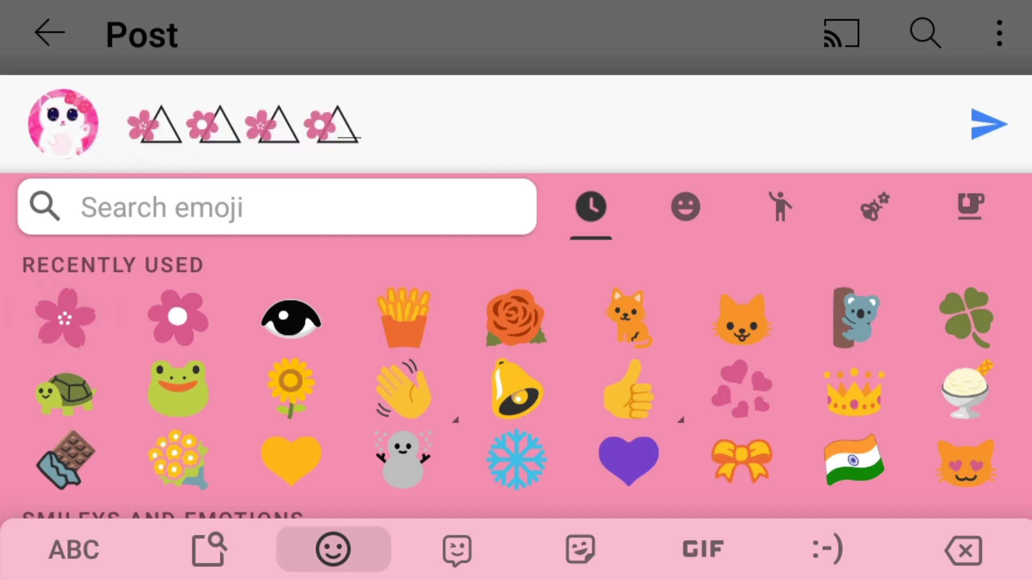
left_click(985, 124)
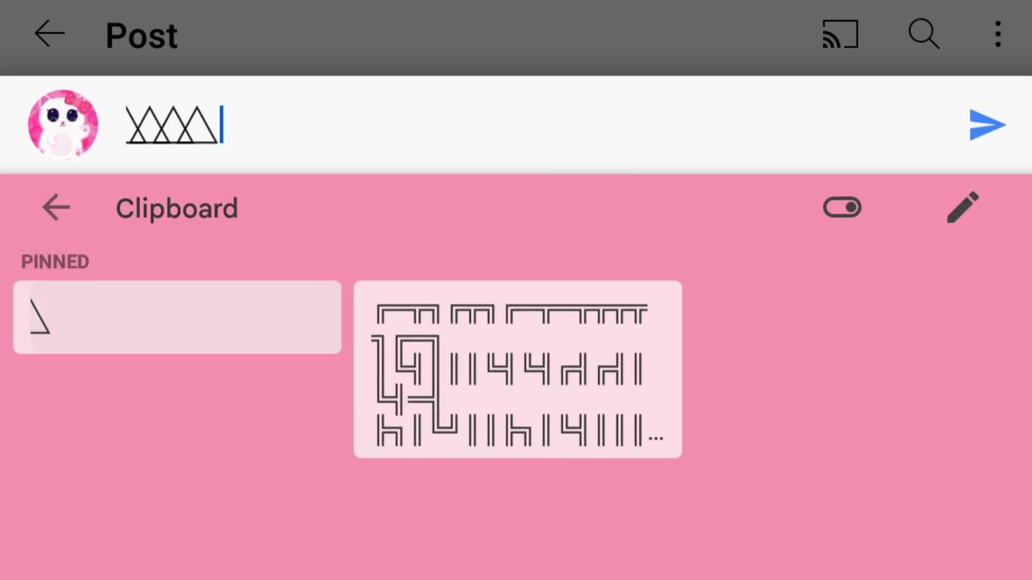
Step: Post a long row of U+20E4 triangles as a comment and start a fresh draft
left_click(988, 125)
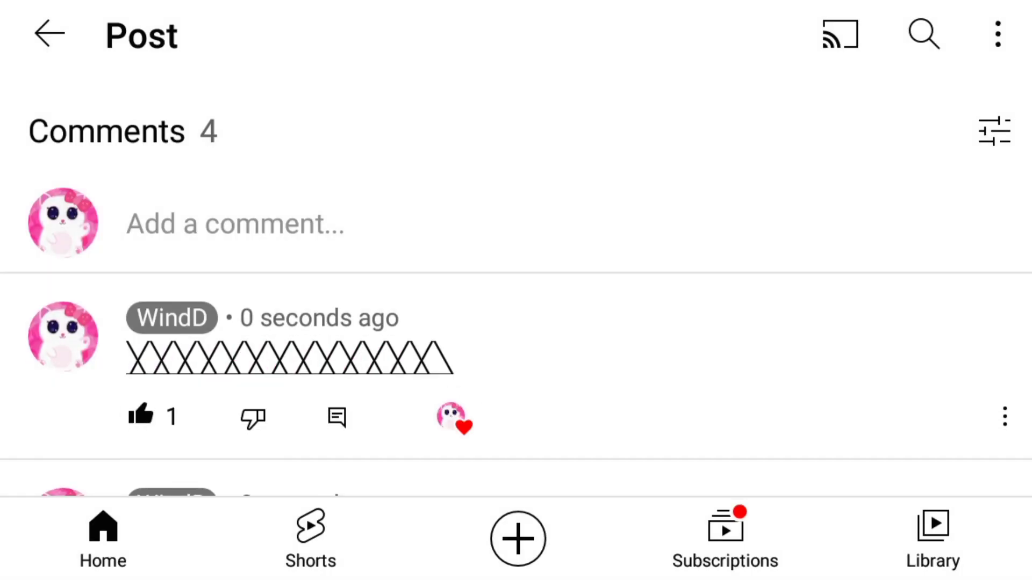
left_click(234, 224)
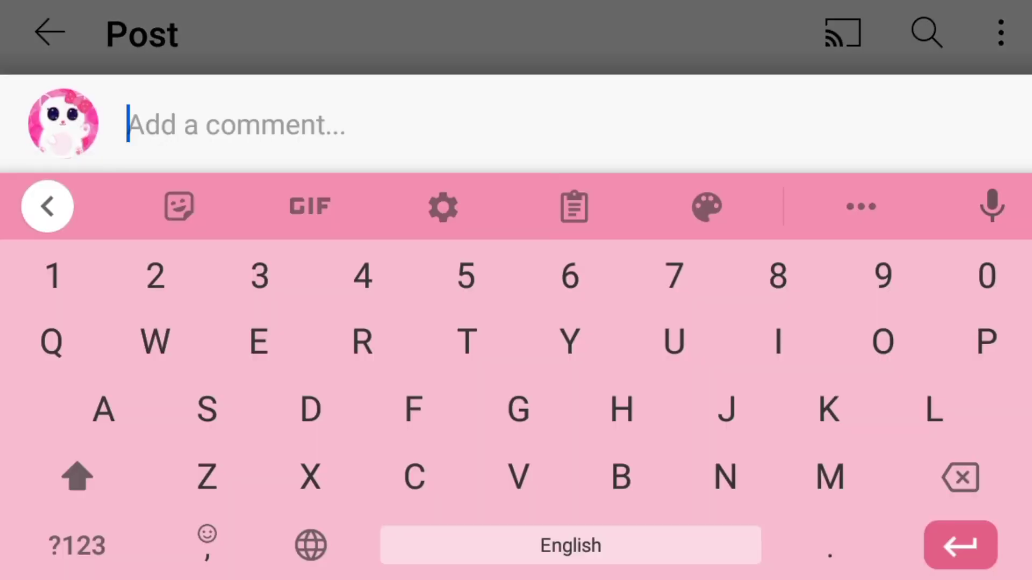
Step: Add an all-languages Gboard dictionary entry for the character with shortcut 'Triangle'
left_click(442, 208)
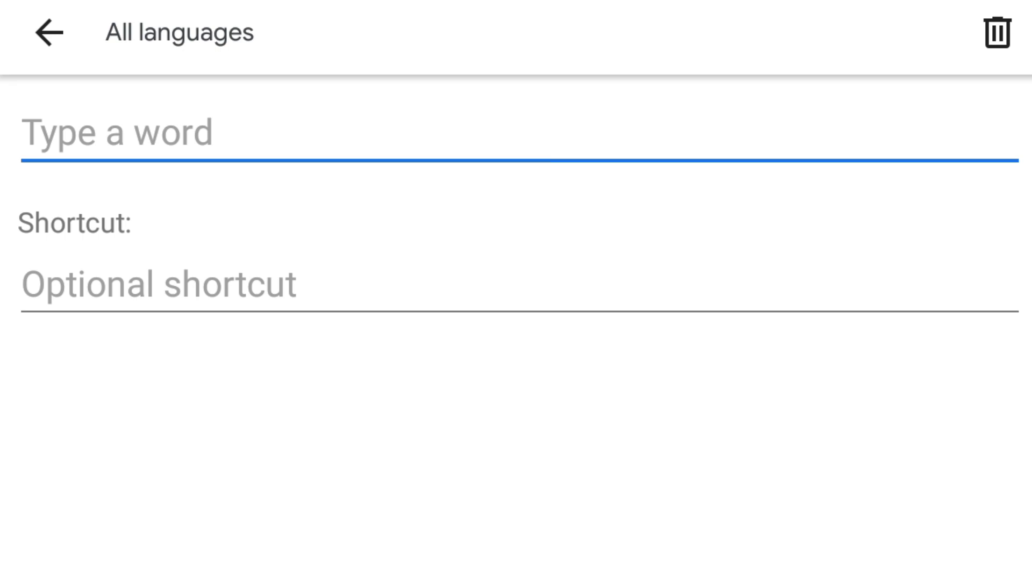
left_click(176, 292)
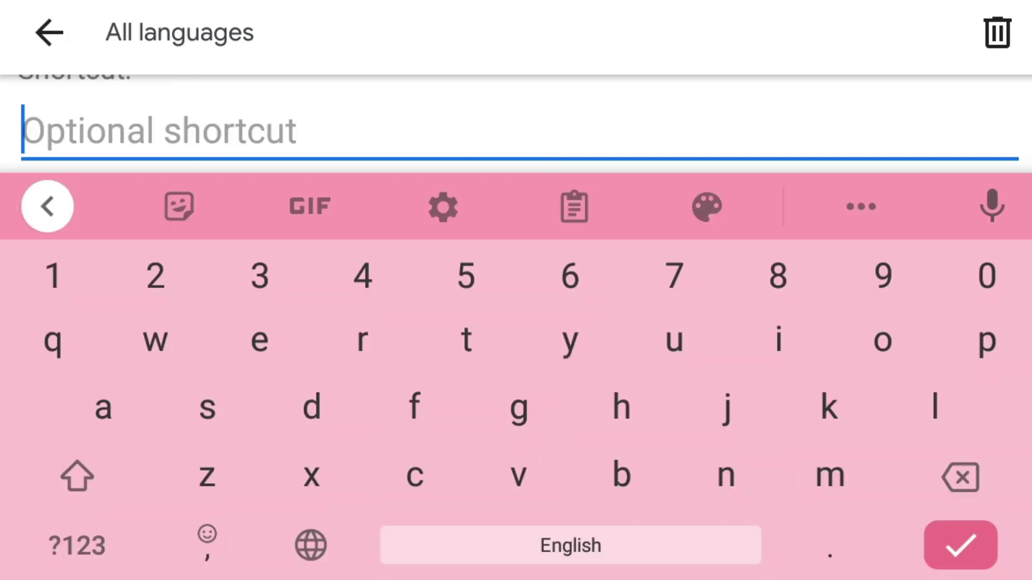
type("Triangle")
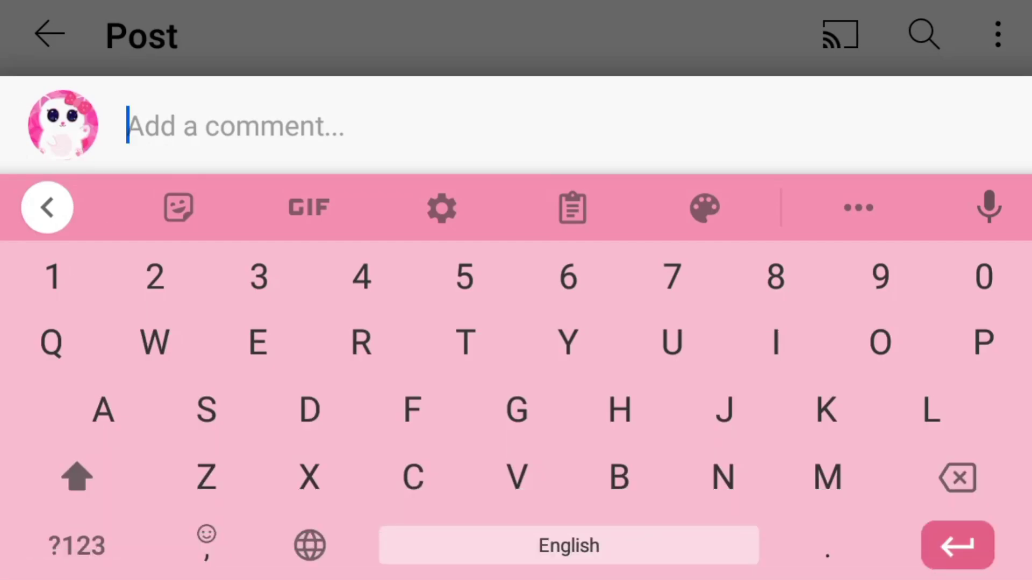
Step: Post a comment reading 'Text' with the triangle inserted via the 'Triangle' shortcut
type("Triangle")
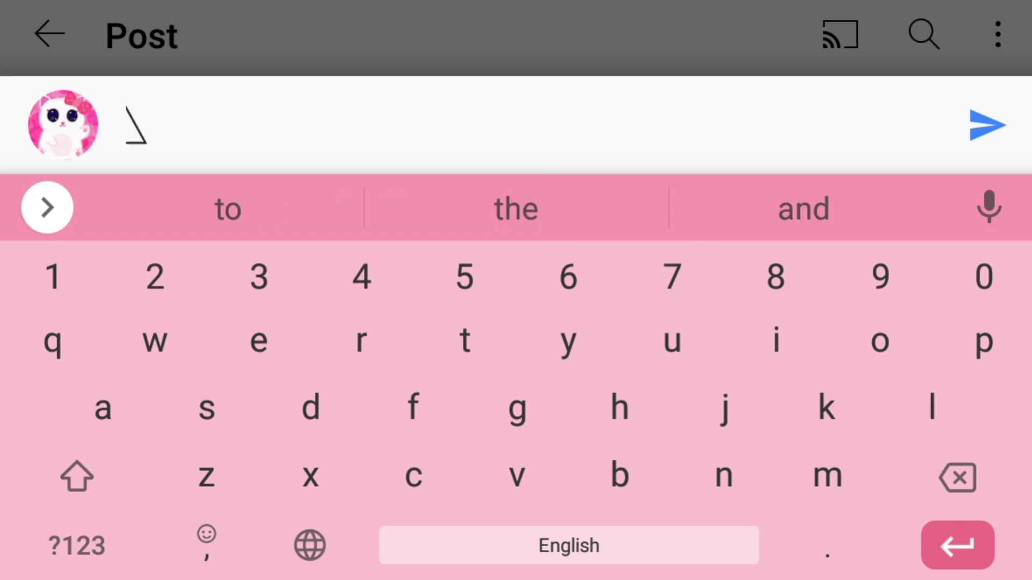
left_click(983, 124)
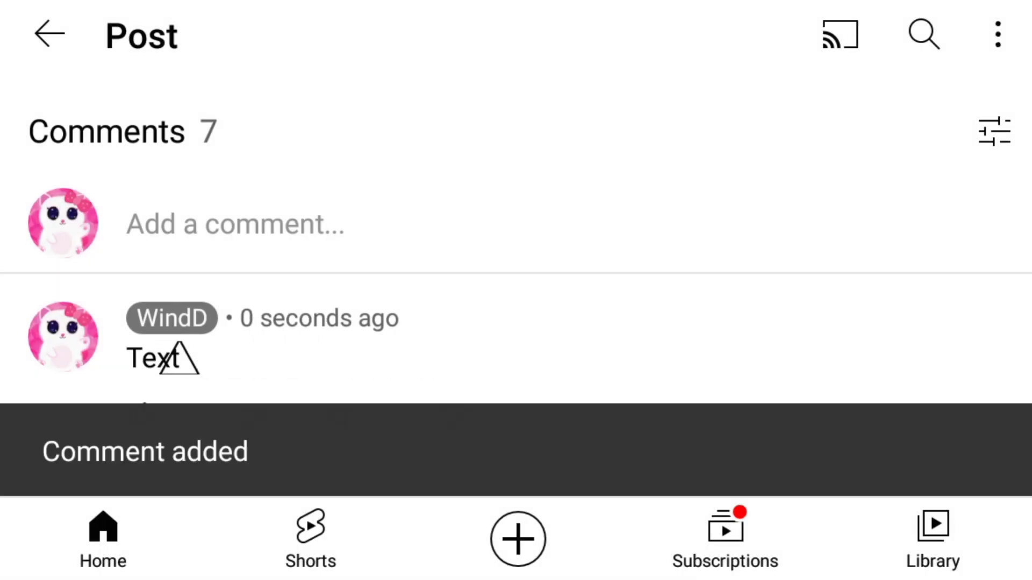